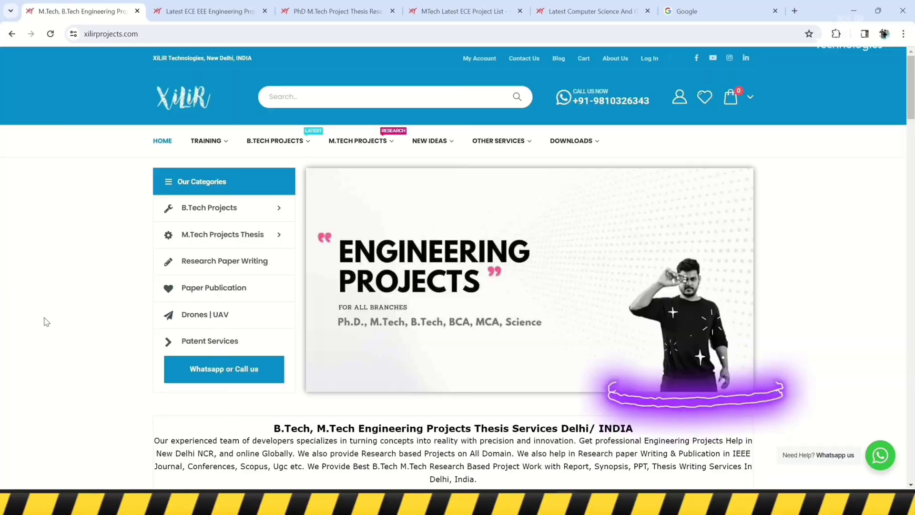
Step: Browse the homepage through Footstep Energy Generation checkout at ₹5,000, then view the ECE/EEE project list
{"action": "scroll", "scroll_direction": "down", "scroll_amount": 3}
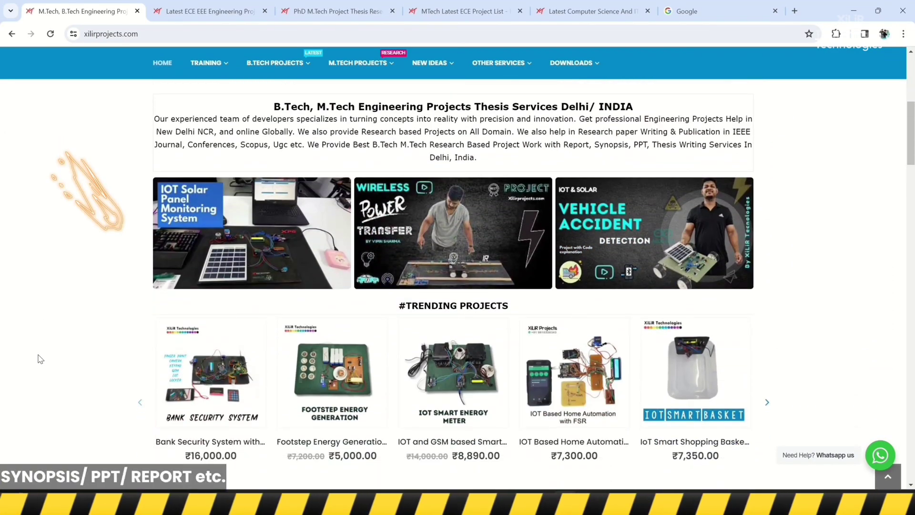
{"action": "scroll", "scroll_direction": "down", "scroll_amount": 3}
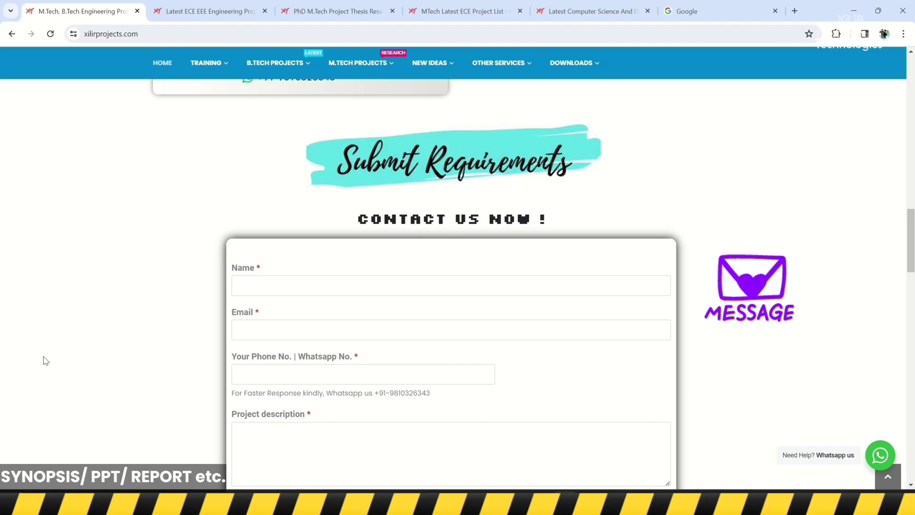
{"action": "scroll", "scroll_direction": "down", "scroll_amount": 3}
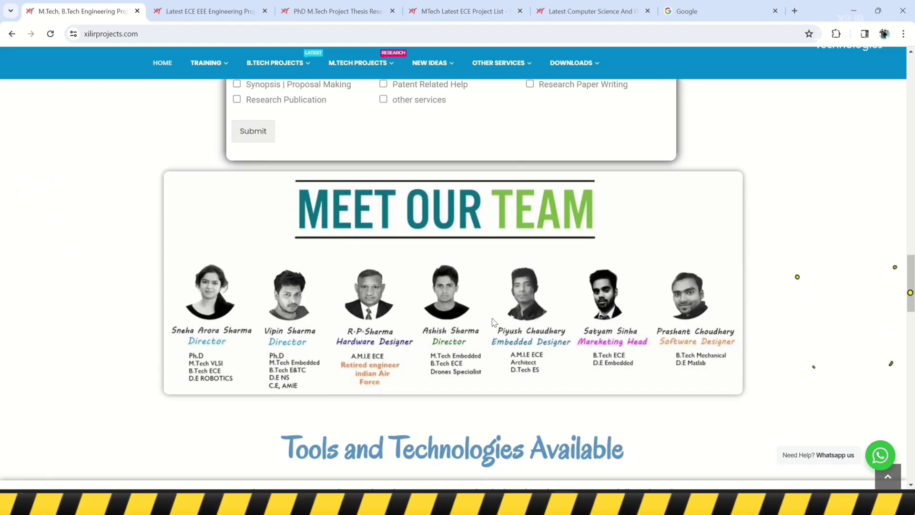
{"action": "scroll", "scroll_direction": "down", "scroll_amount": 3}
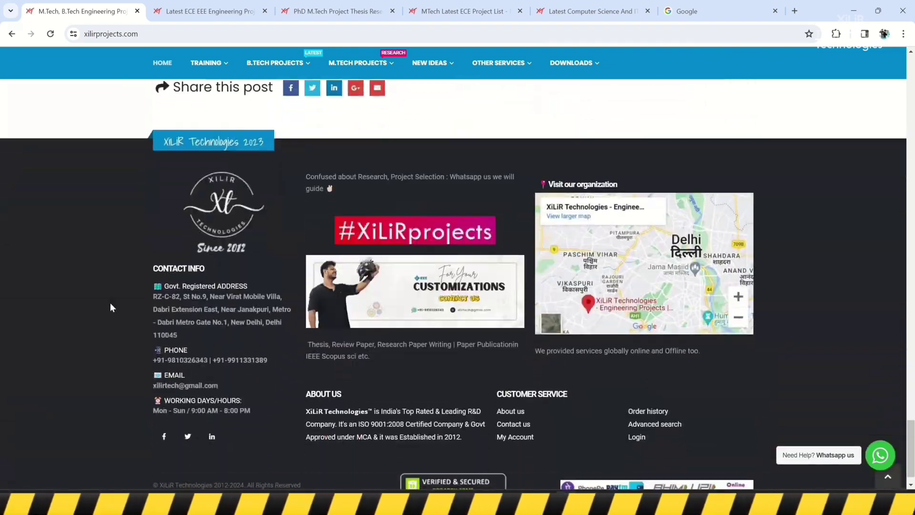
{"action": "scroll", "scroll_direction": "up", "scroll_amount": 3}
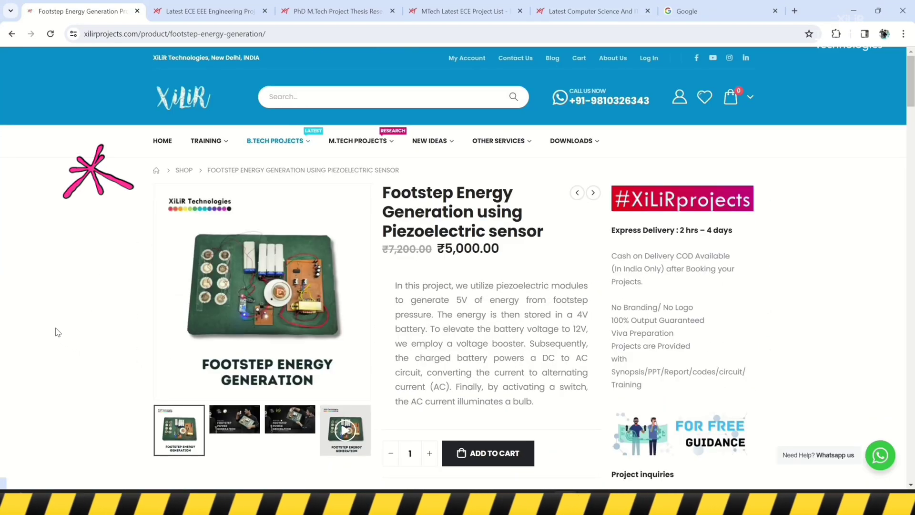
{"action": "scroll", "scroll_direction": "down", "scroll_amount": 3}
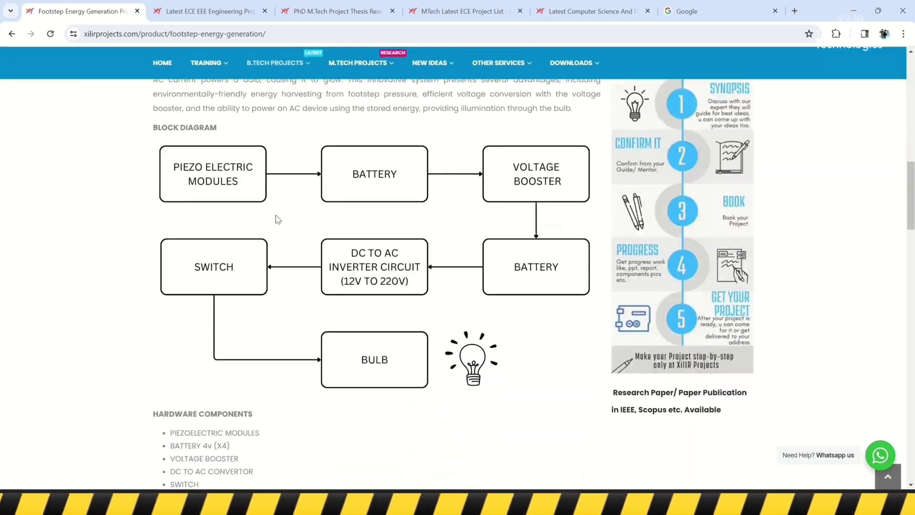
{"action": "scroll", "scroll_direction": "up", "scroll_amount": 3}
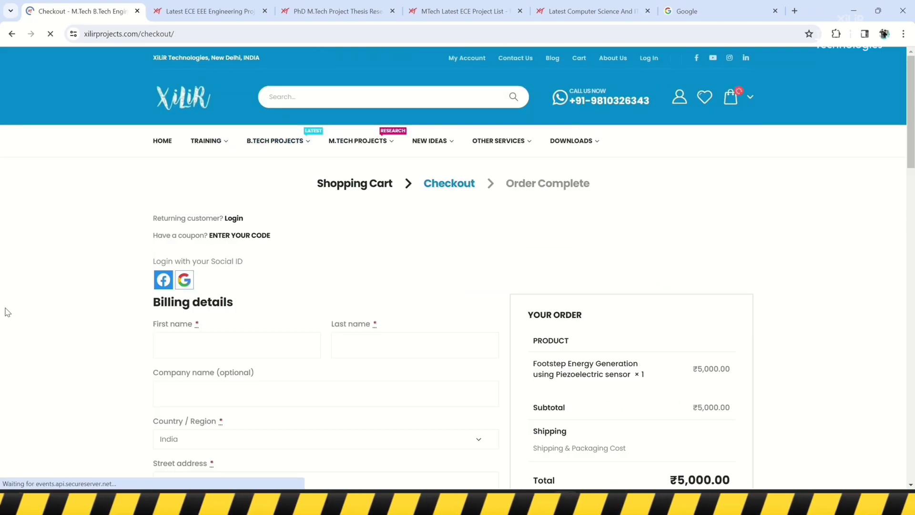
{"action": "scroll", "scroll_direction": "down", "scroll_amount": 3}
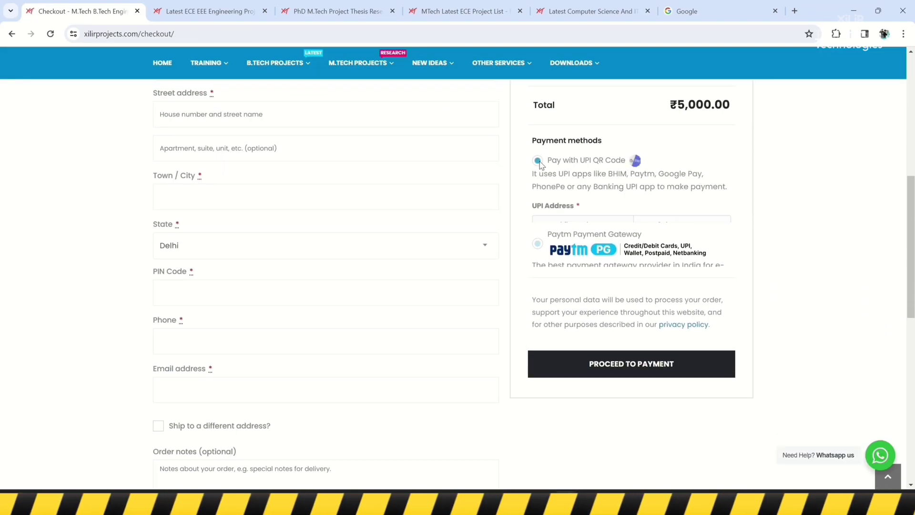
{"action": "left_click", "coordinate": [210, 11]}
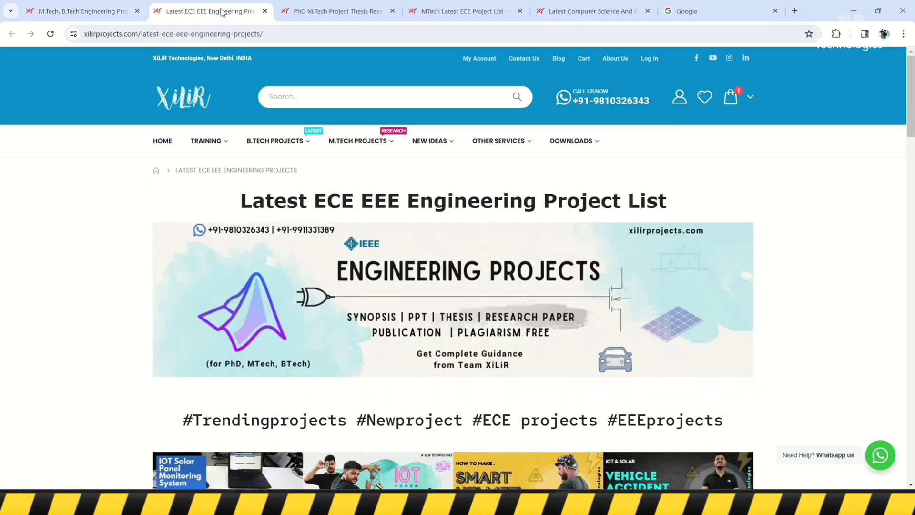
Step: View the PhD/M.Tech thesis, M.Tech ECE and Computer Science/IT project-list pages in turn
{"action": "left_click", "coordinate": [336, 11]}
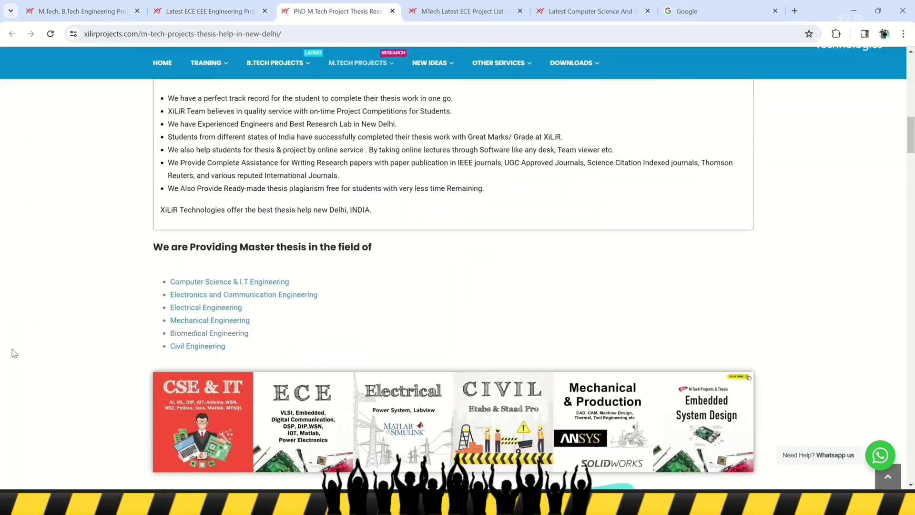
{"action": "left_click", "coordinate": [459, 11]}
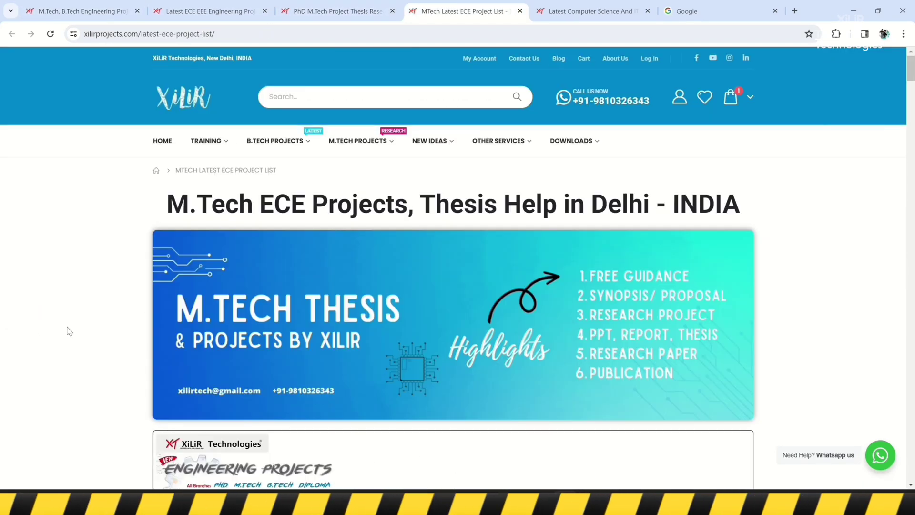
{"action": "left_click", "coordinate": [591, 11]}
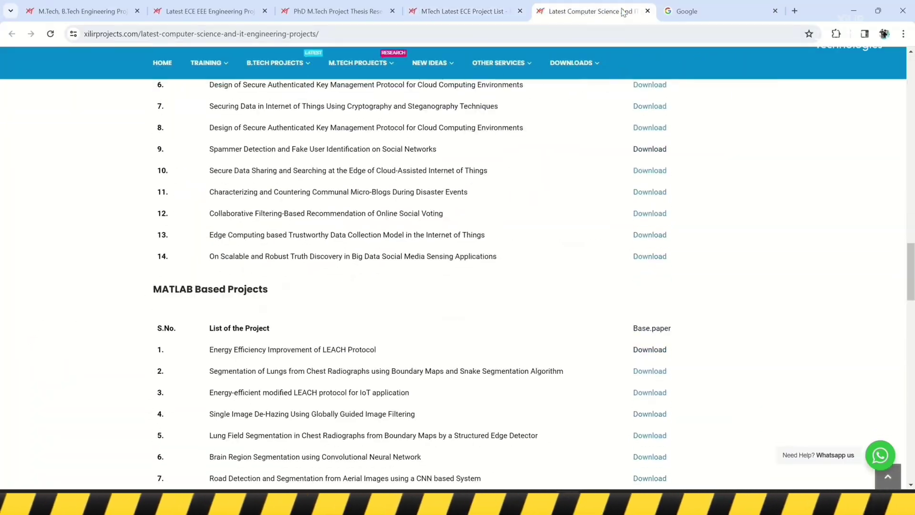